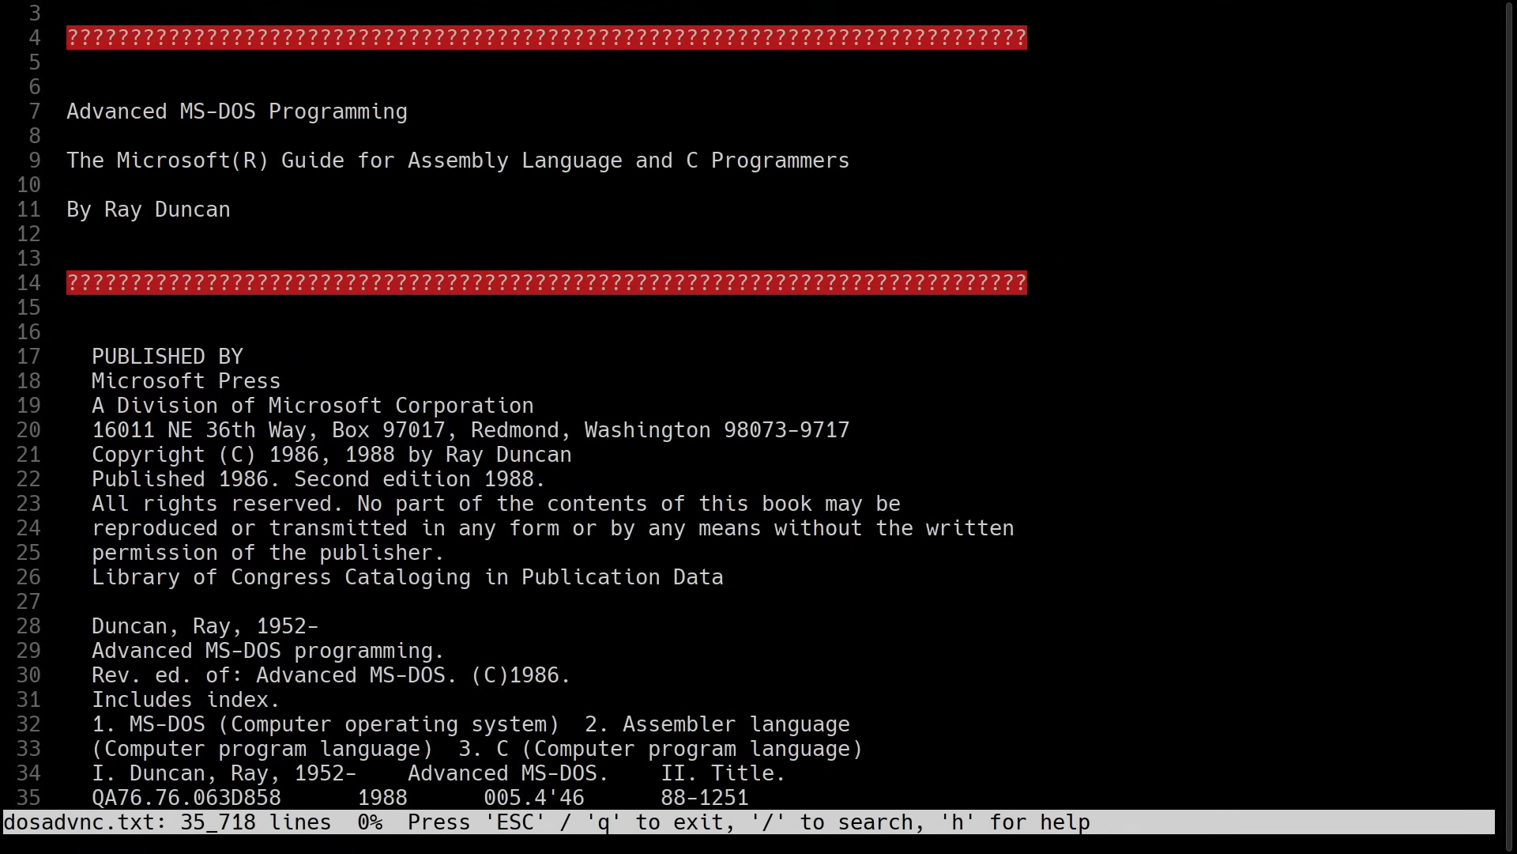
# Scroll dosadvnc.txt down until the Contents section with the chapter list is visible.
pyautogui.scroll(-3)
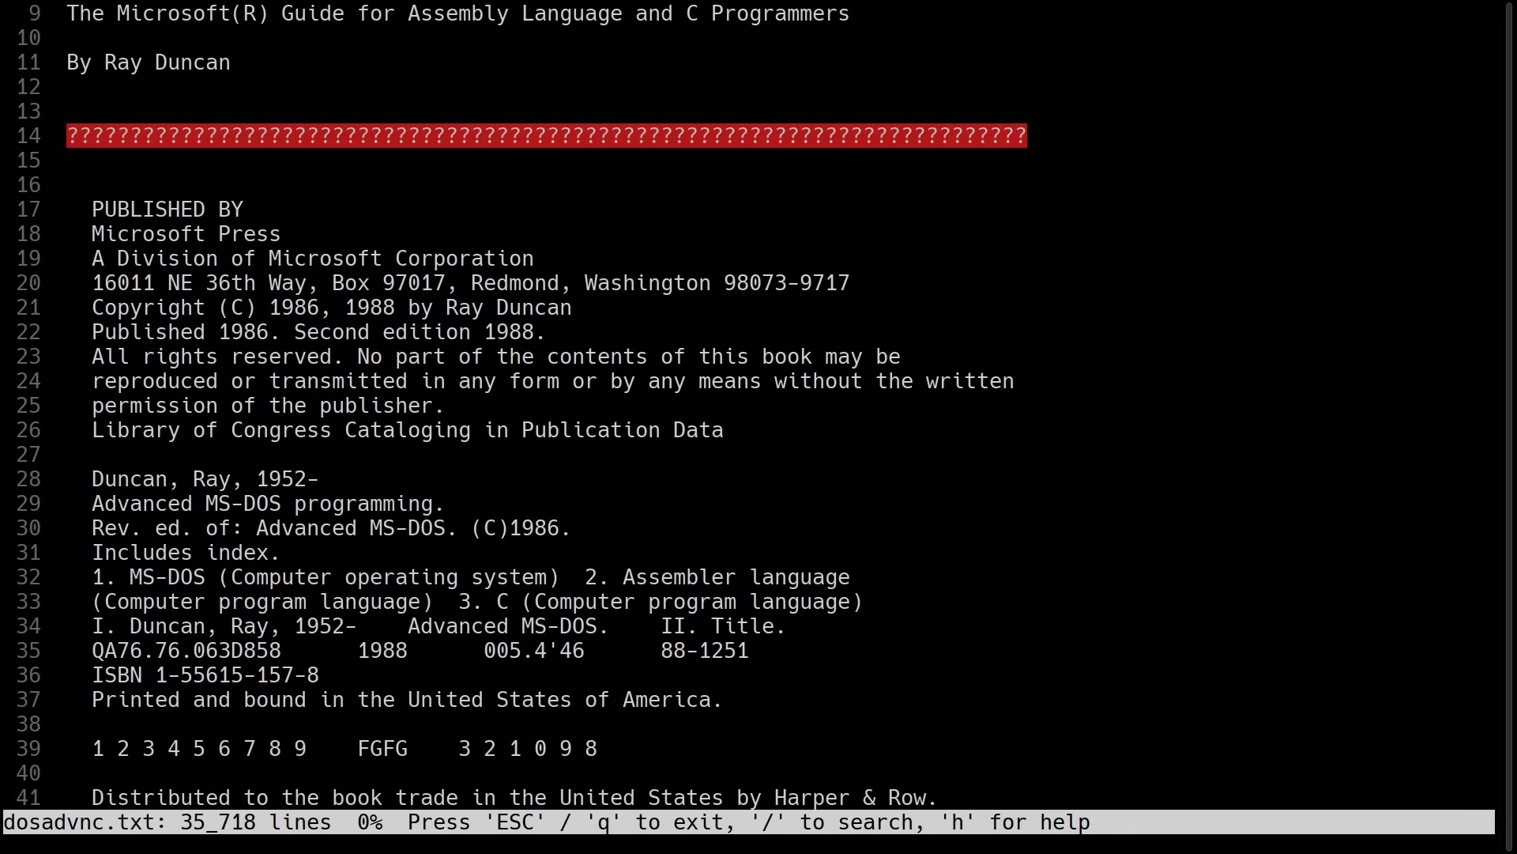
pyautogui.scroll(-3)
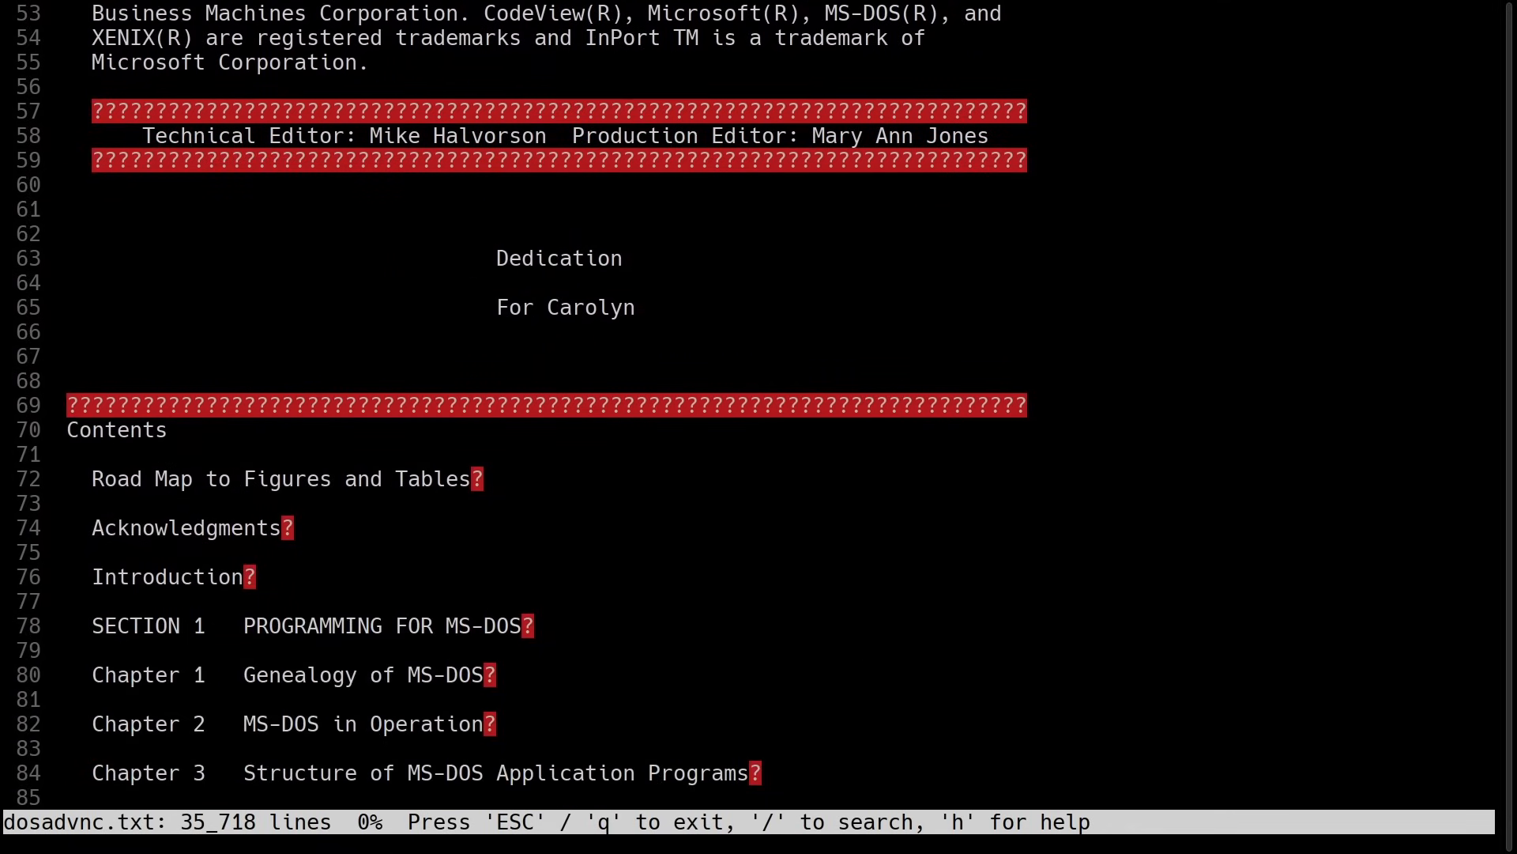
pyautogui.scroll(-3)
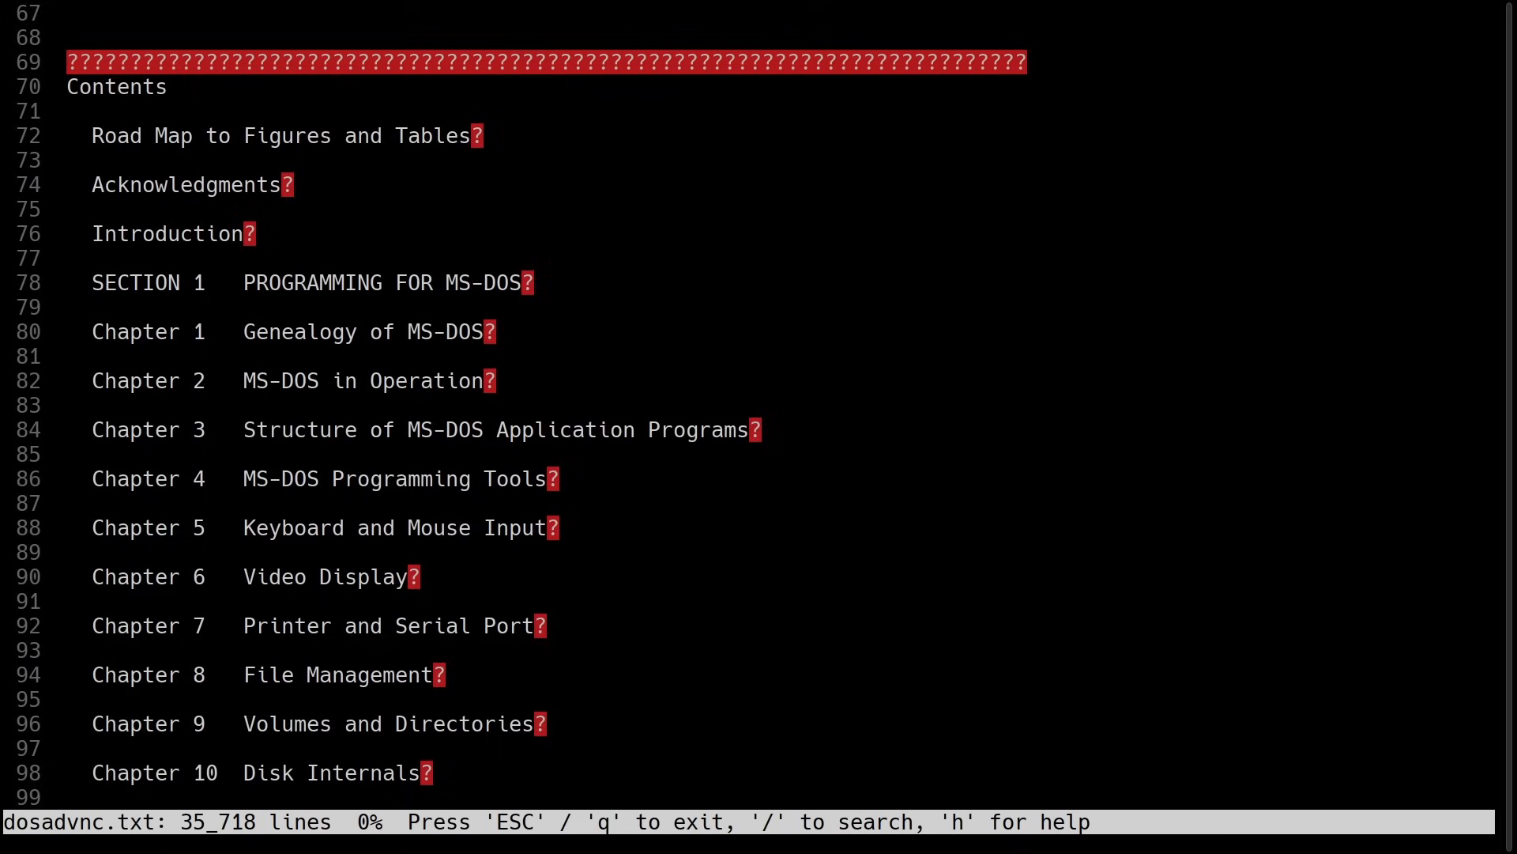
pyautogui.scroll(-3)
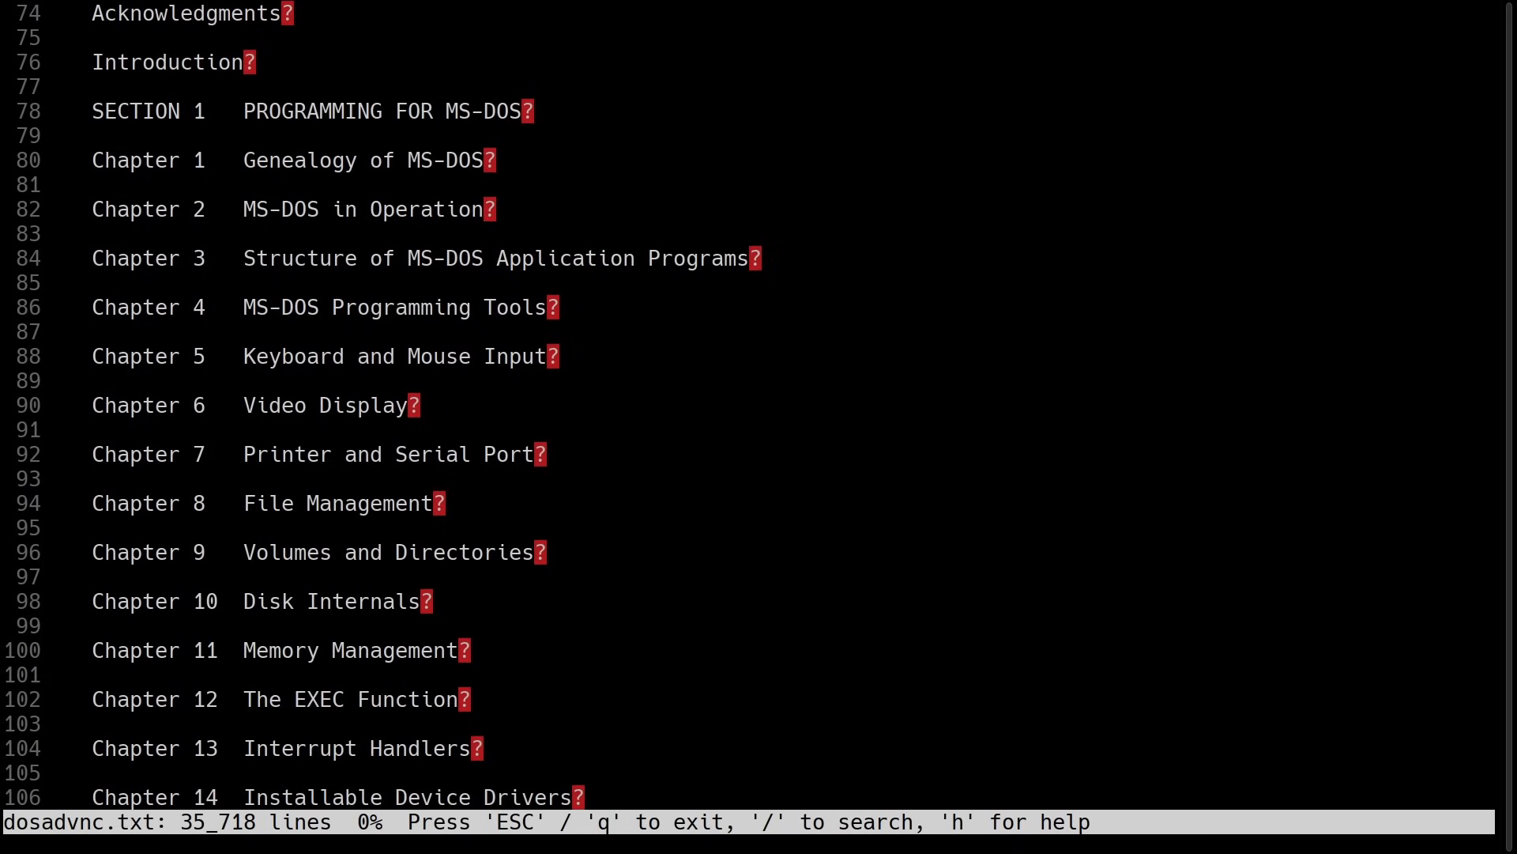
pyautogui.scroll(-3)
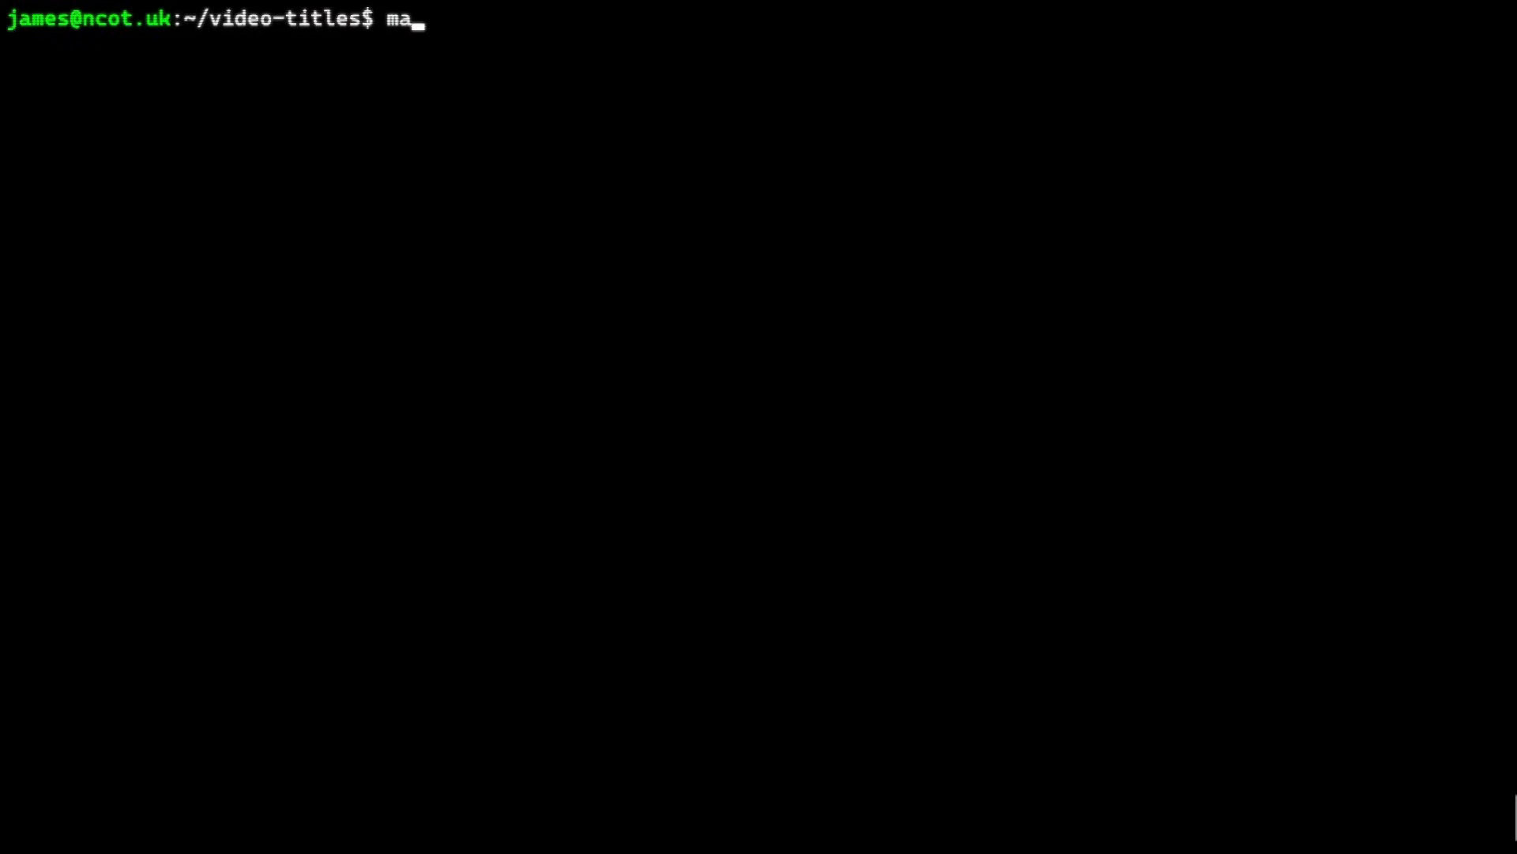
# Launch the make build-and-run command at the shell prompt to start the boot demo.
pyautogui.press('Return')
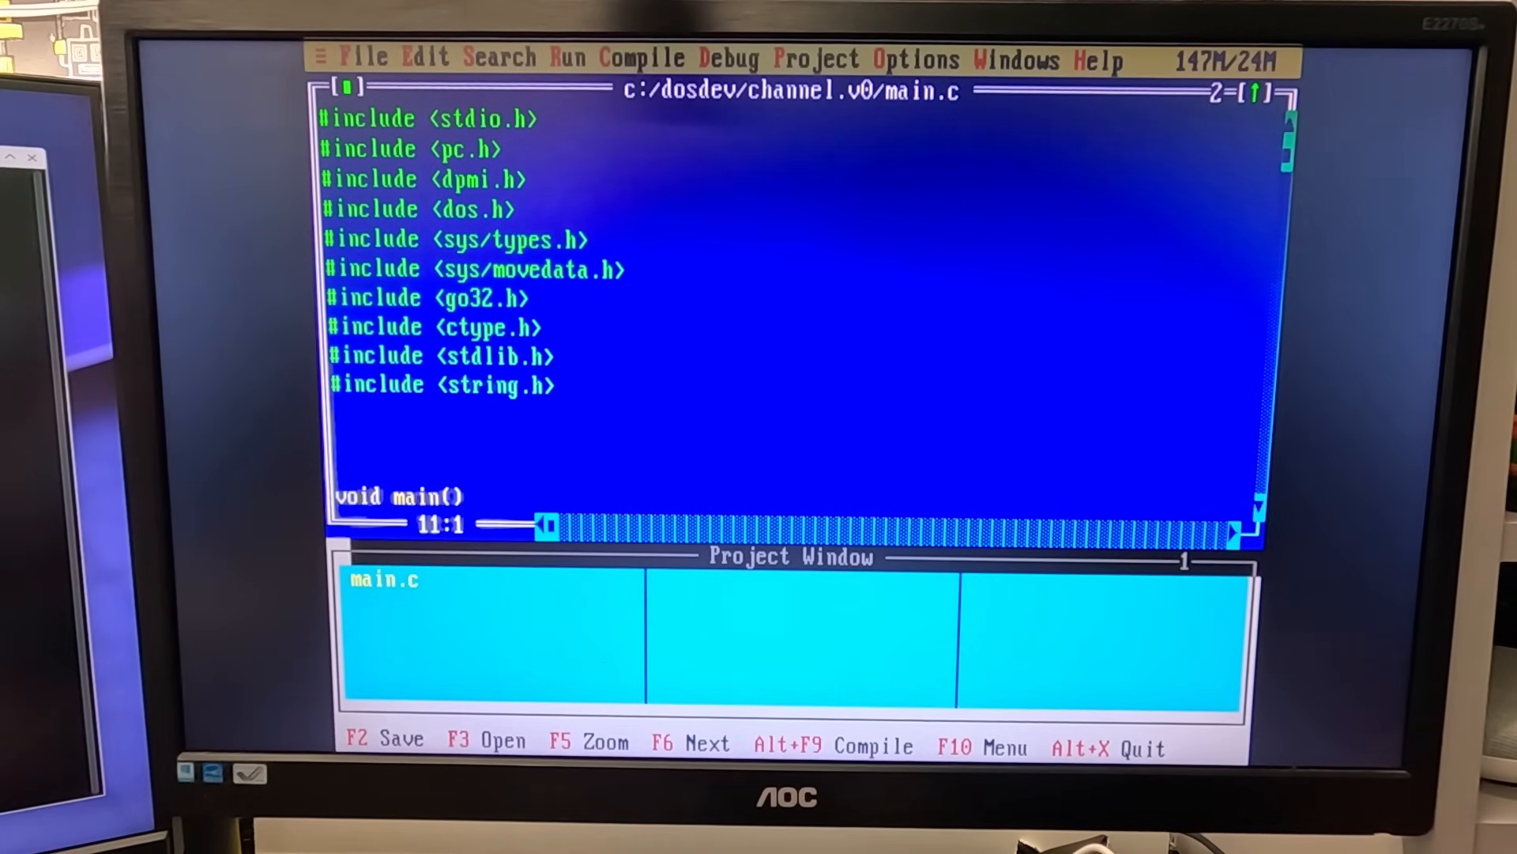
pyautogui.scroll(-3)
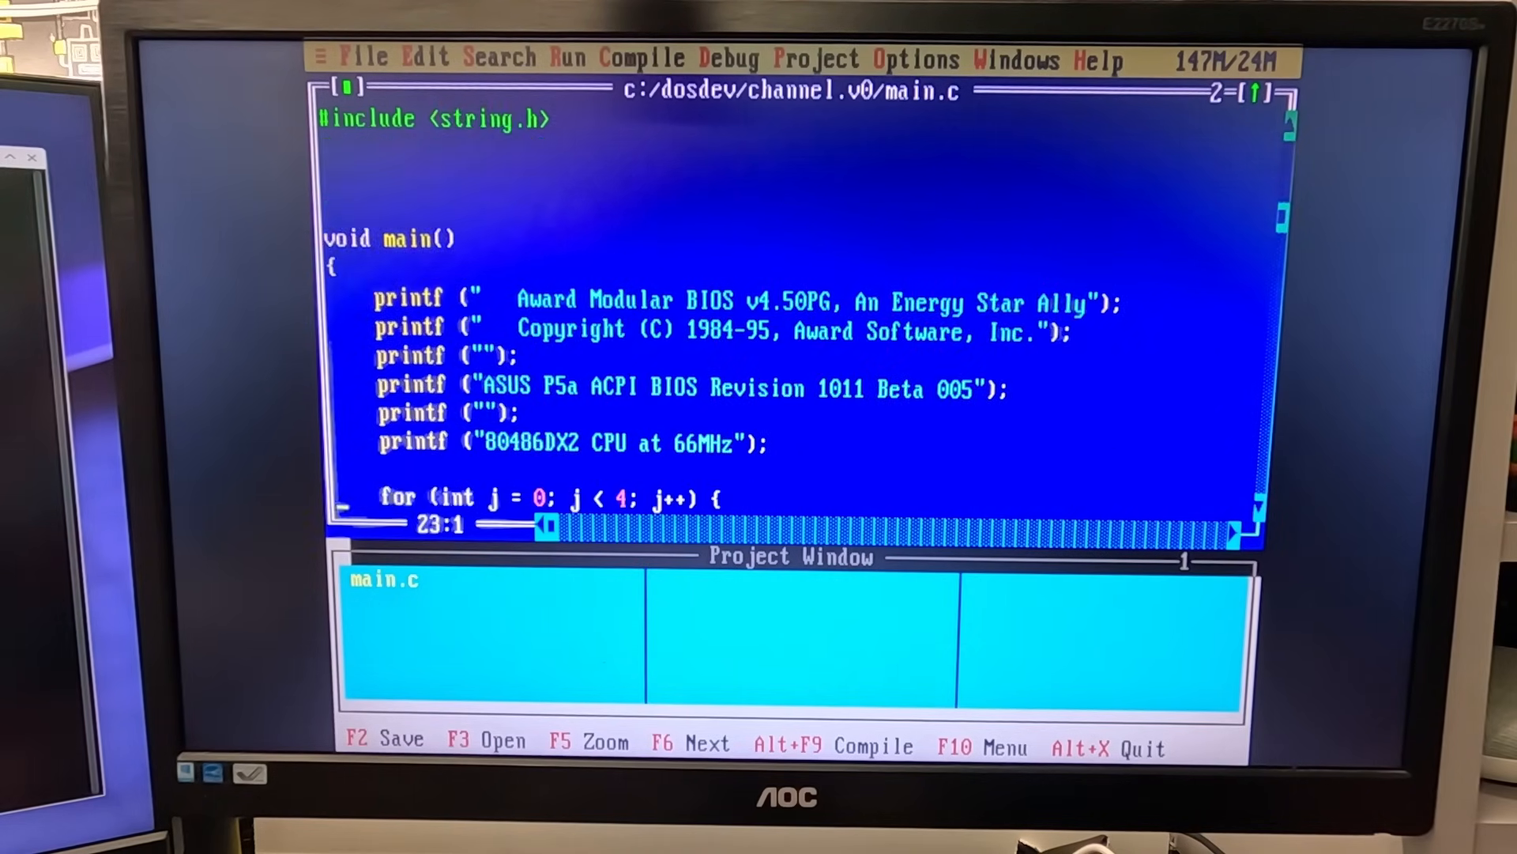
pyautogui.scroll(-3)
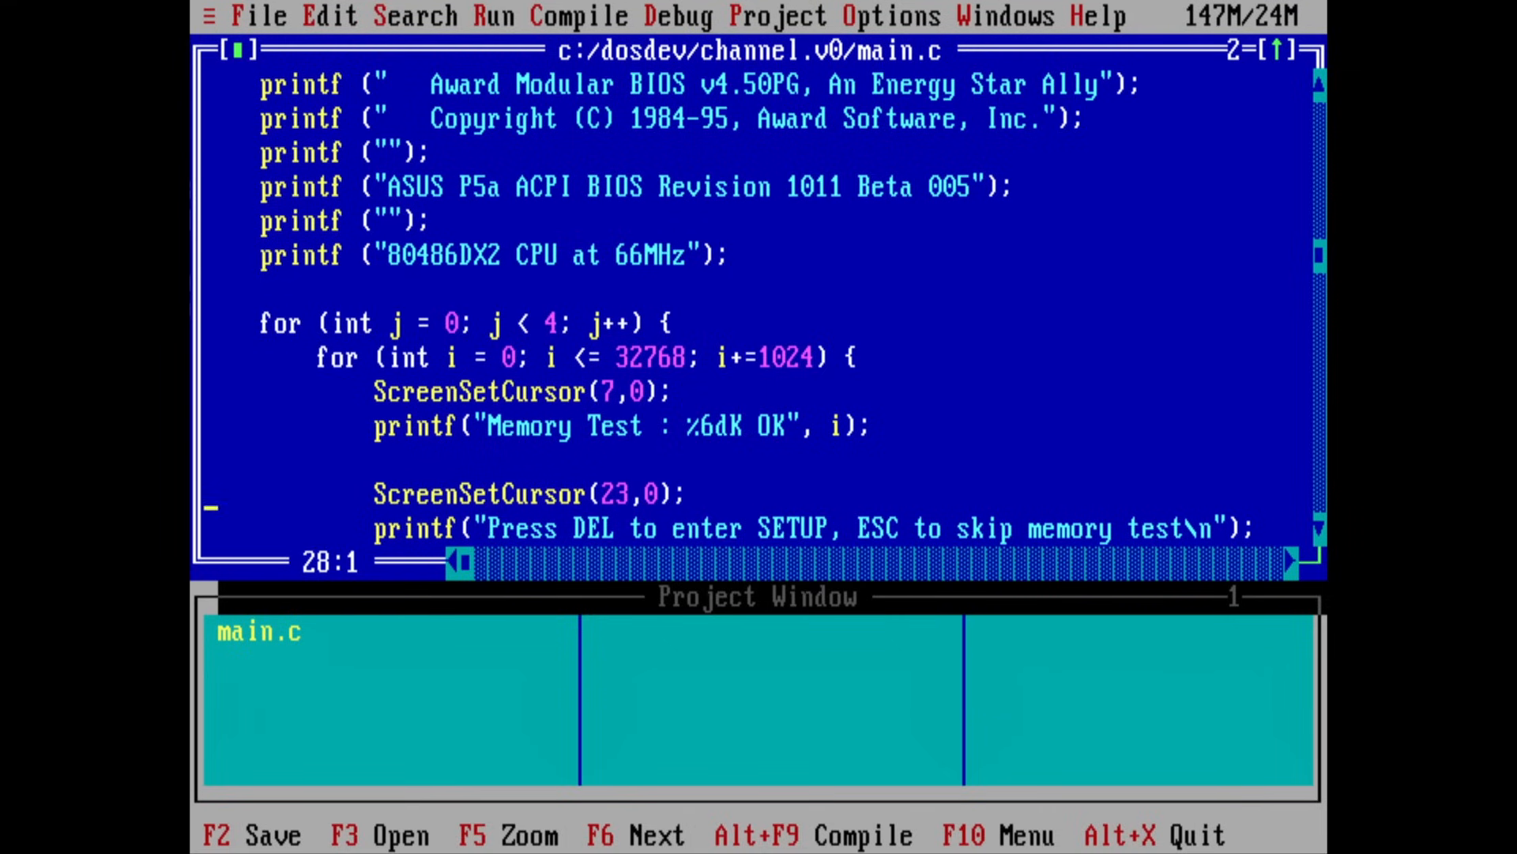
pyautogui.scroll(-3)
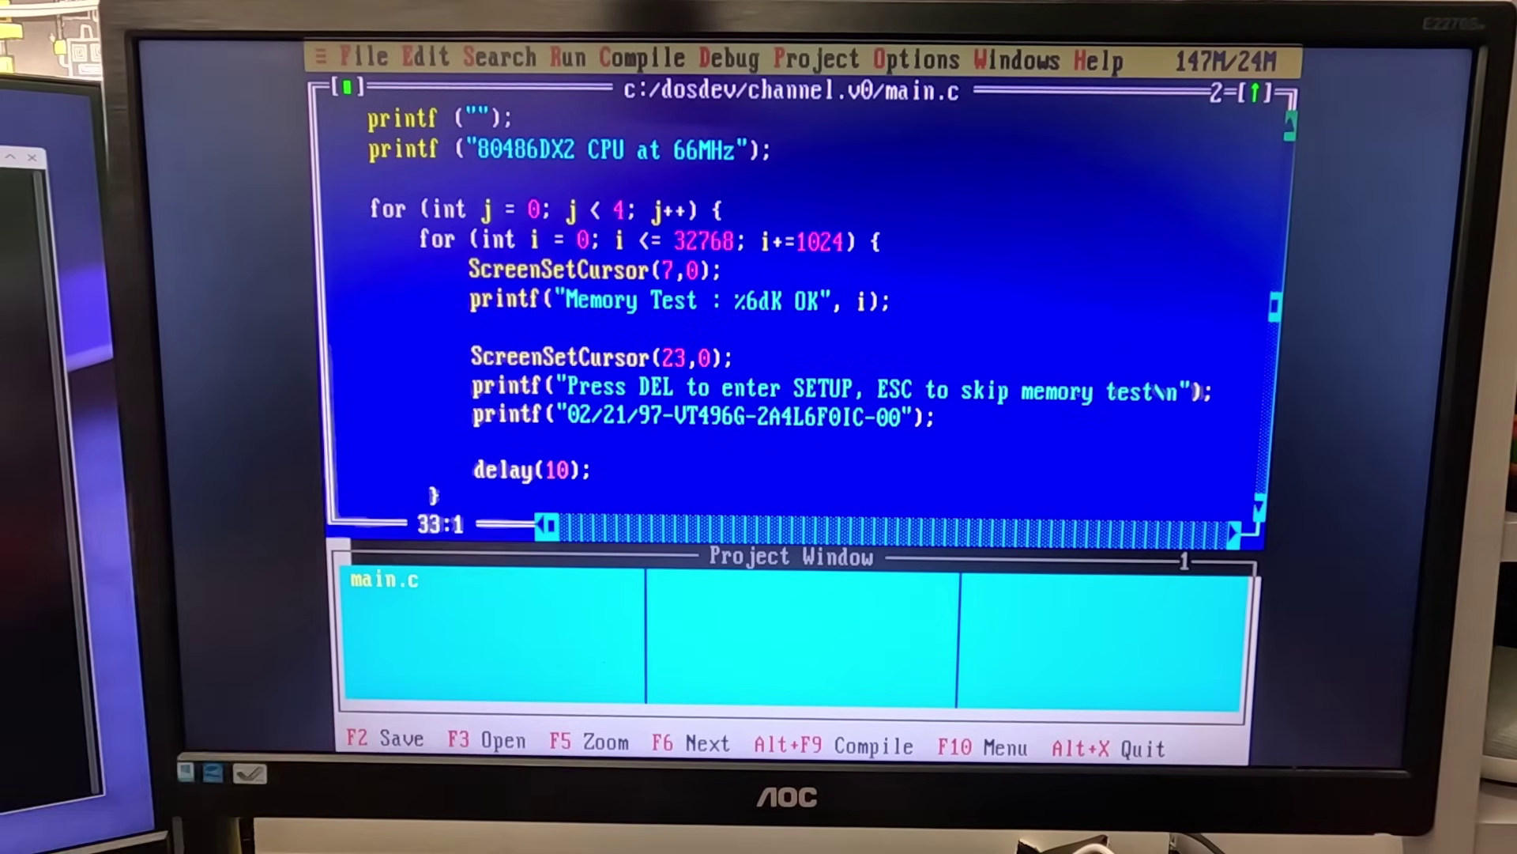
pyautogui.scroll(-3)
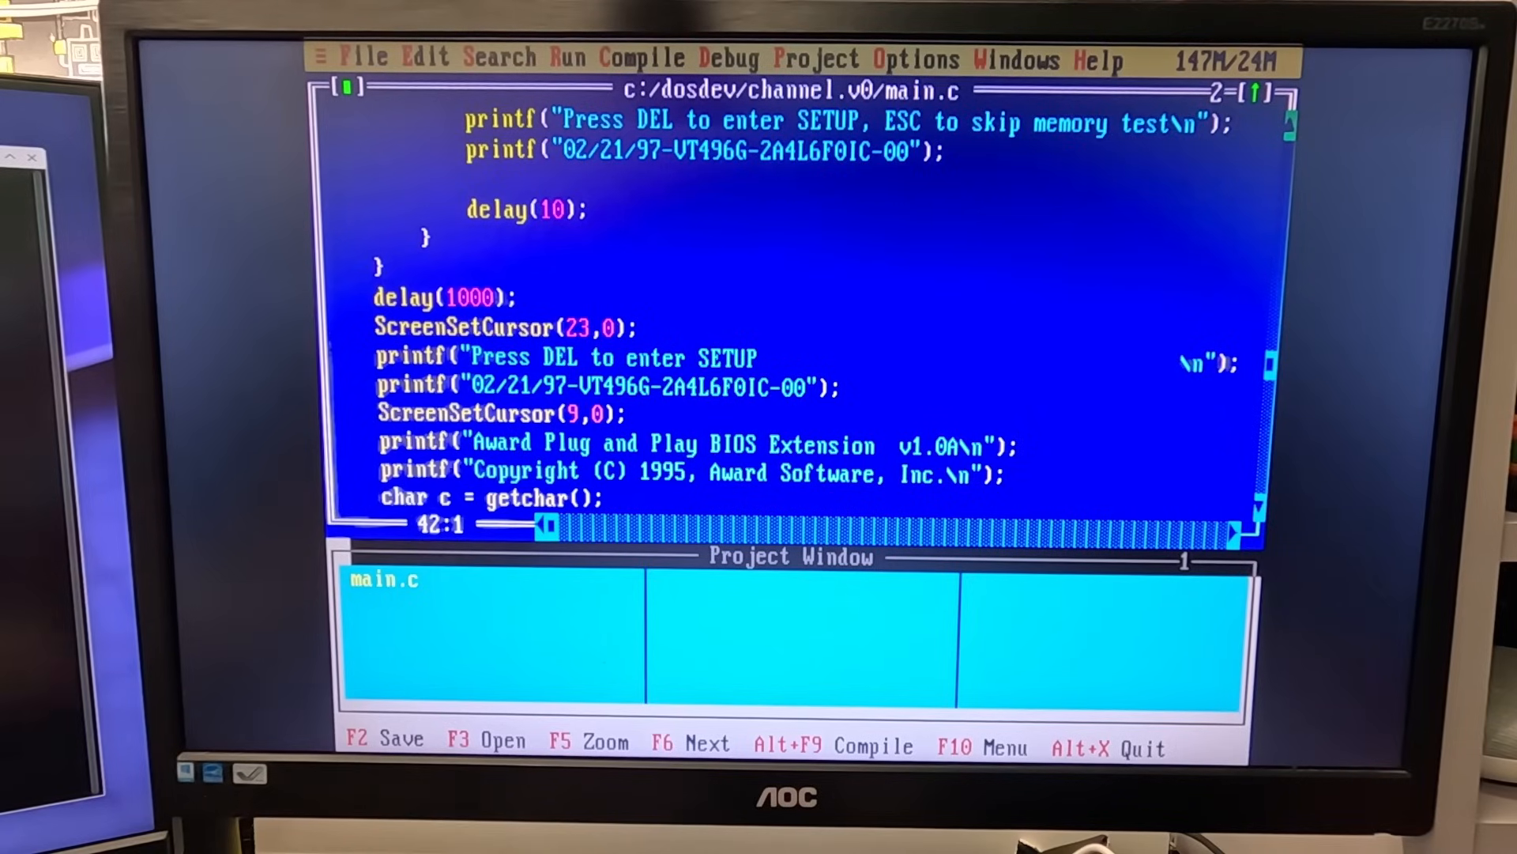
pyautogui.press('Down')
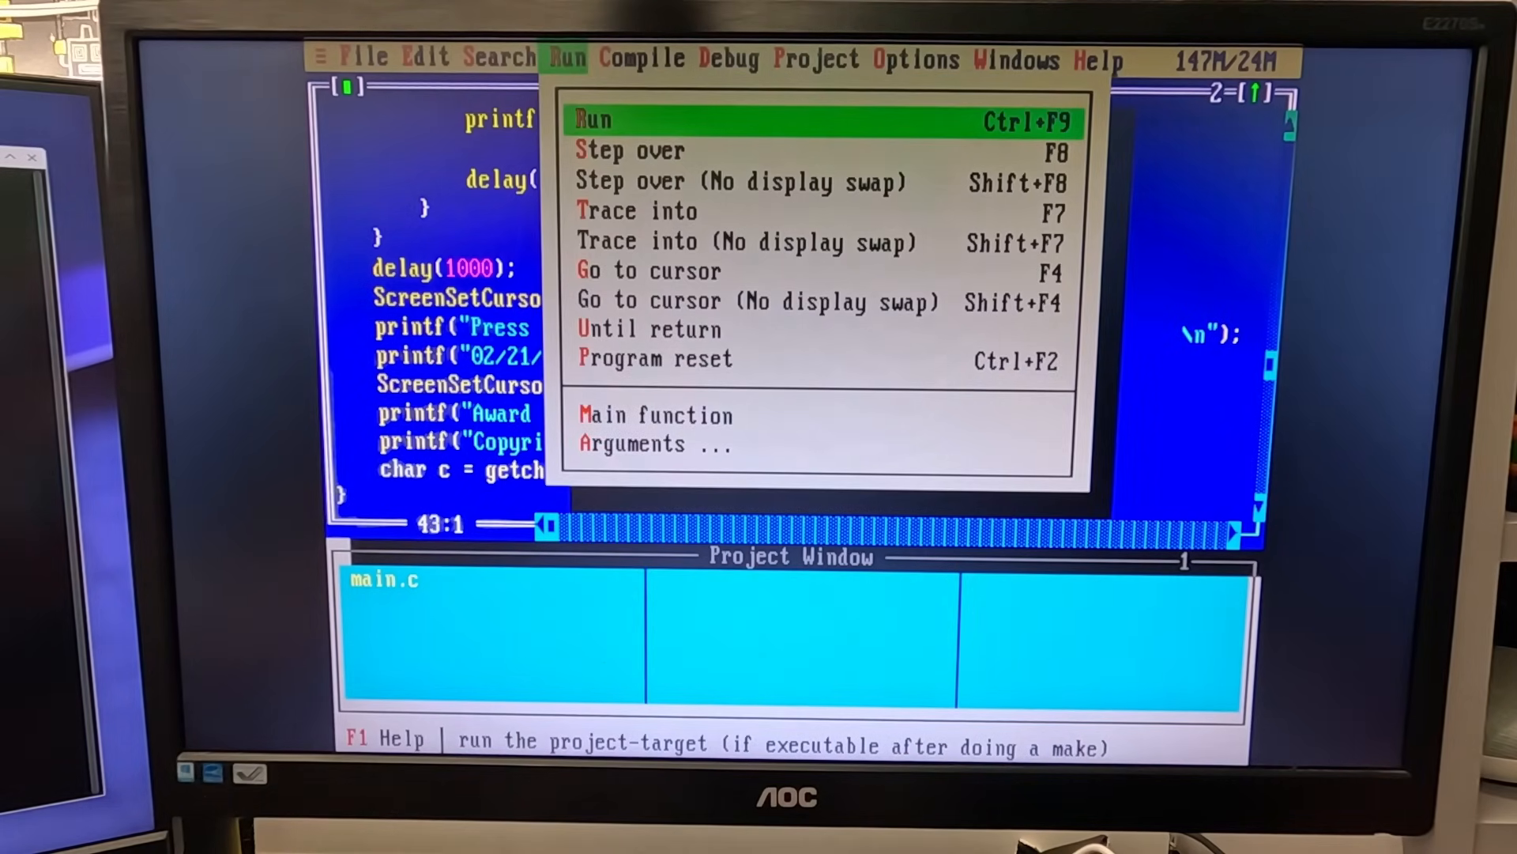
# Run the compiled program from RHIDE's Run menu.
pyautogui.click(593, 118)
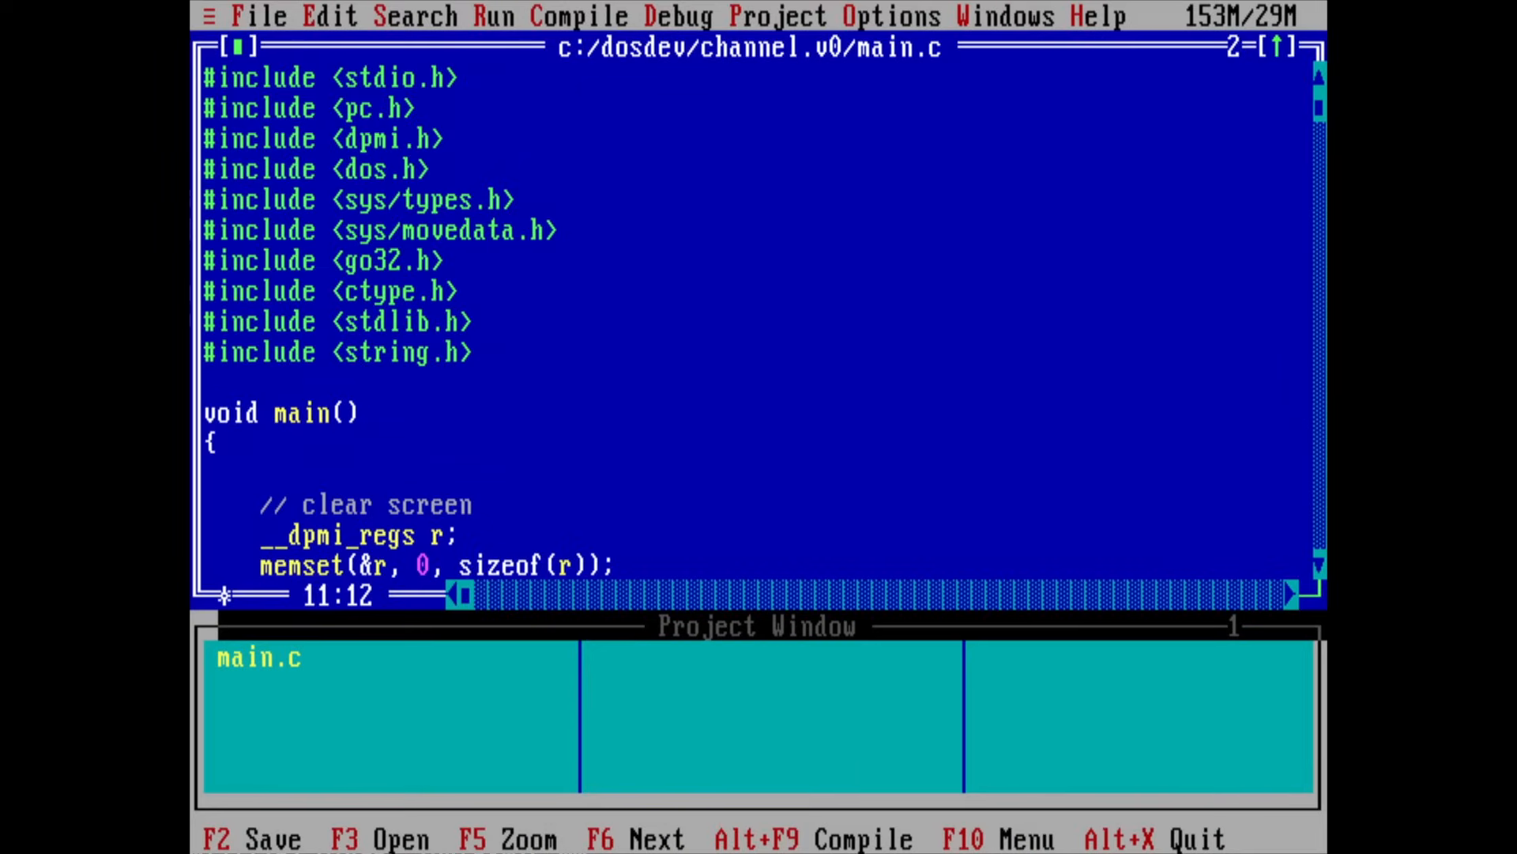
pyautogui.scroll(-3)
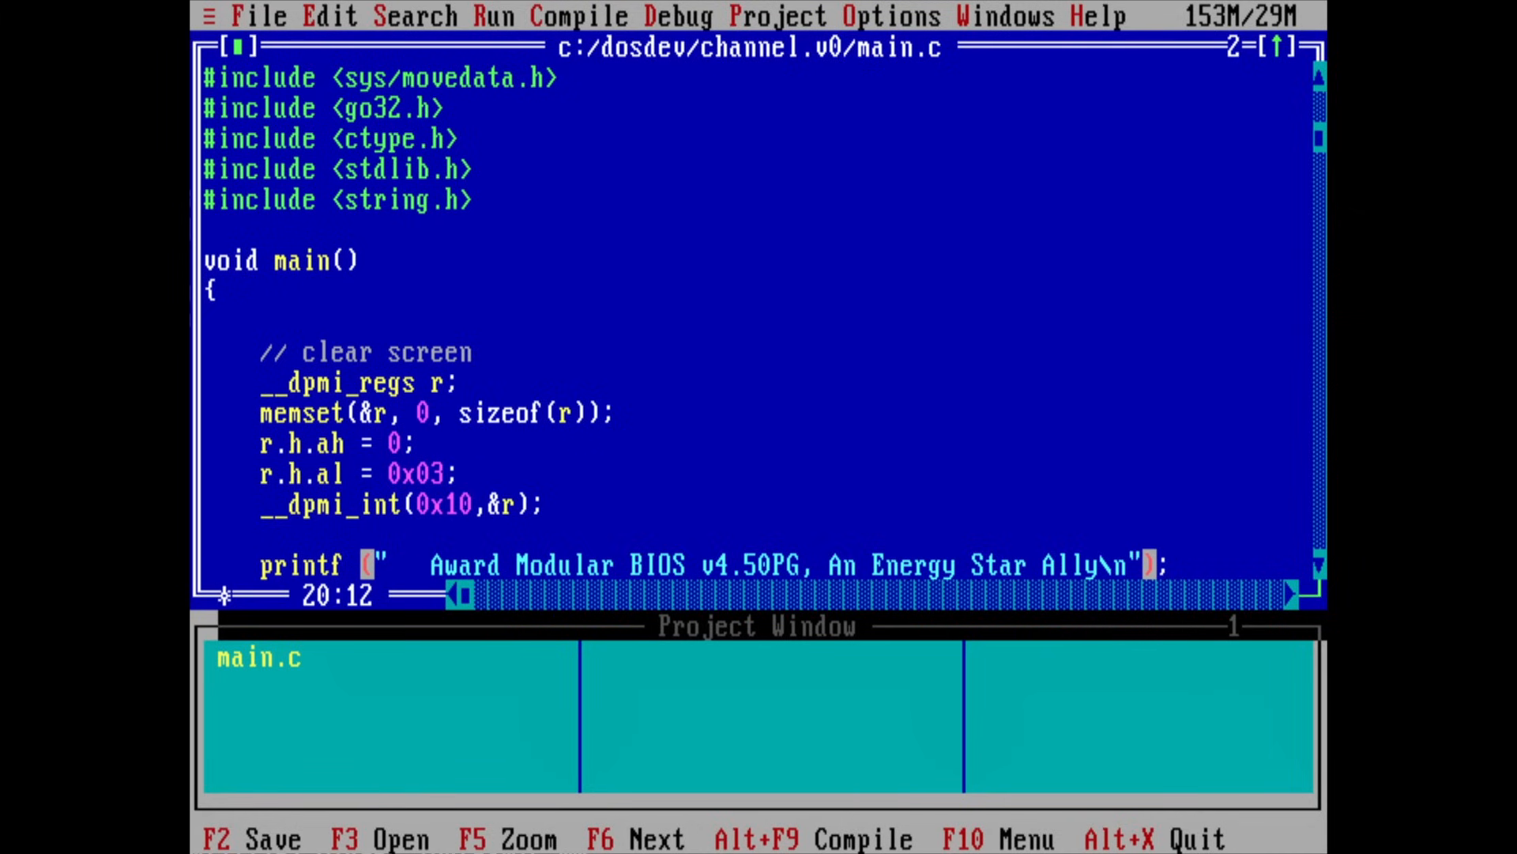
pyautogui.press('up')
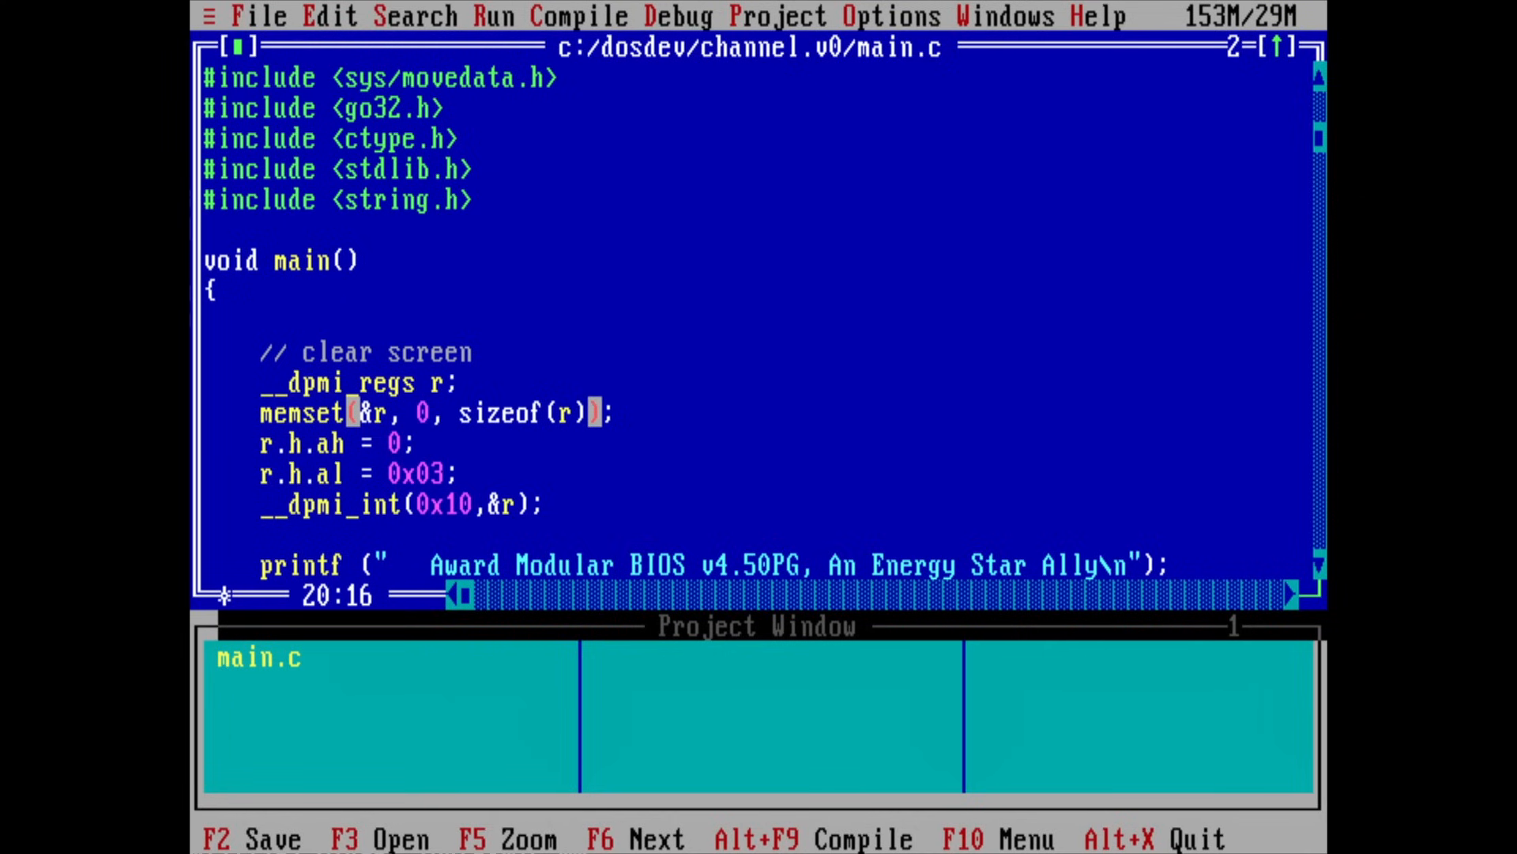
pyautogui.press('Down')
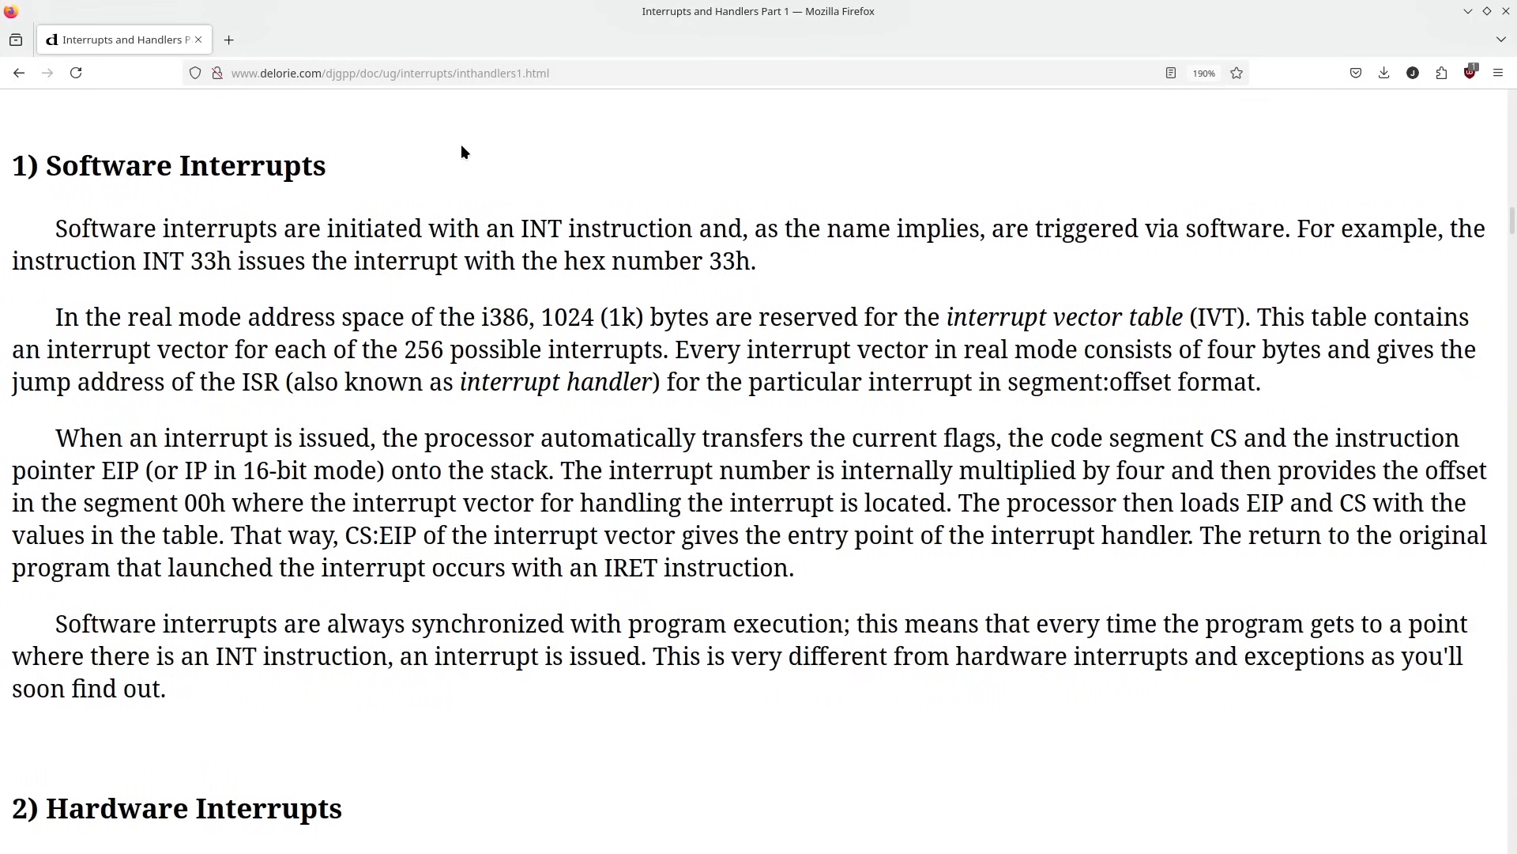
pyautogui.moveTo(236, 169)
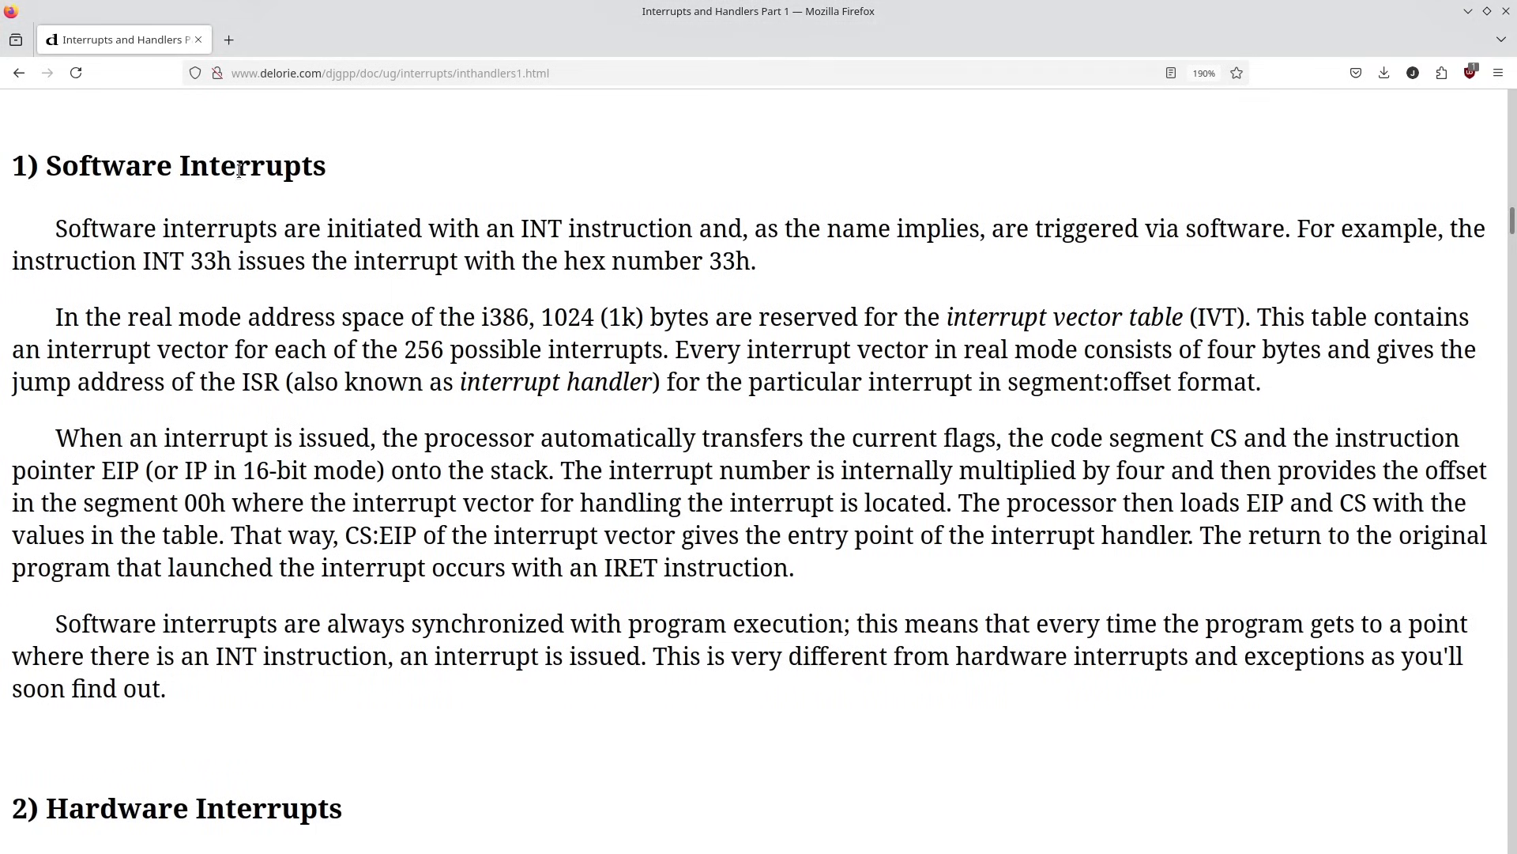
pyautogui.moveTo(359, 300)
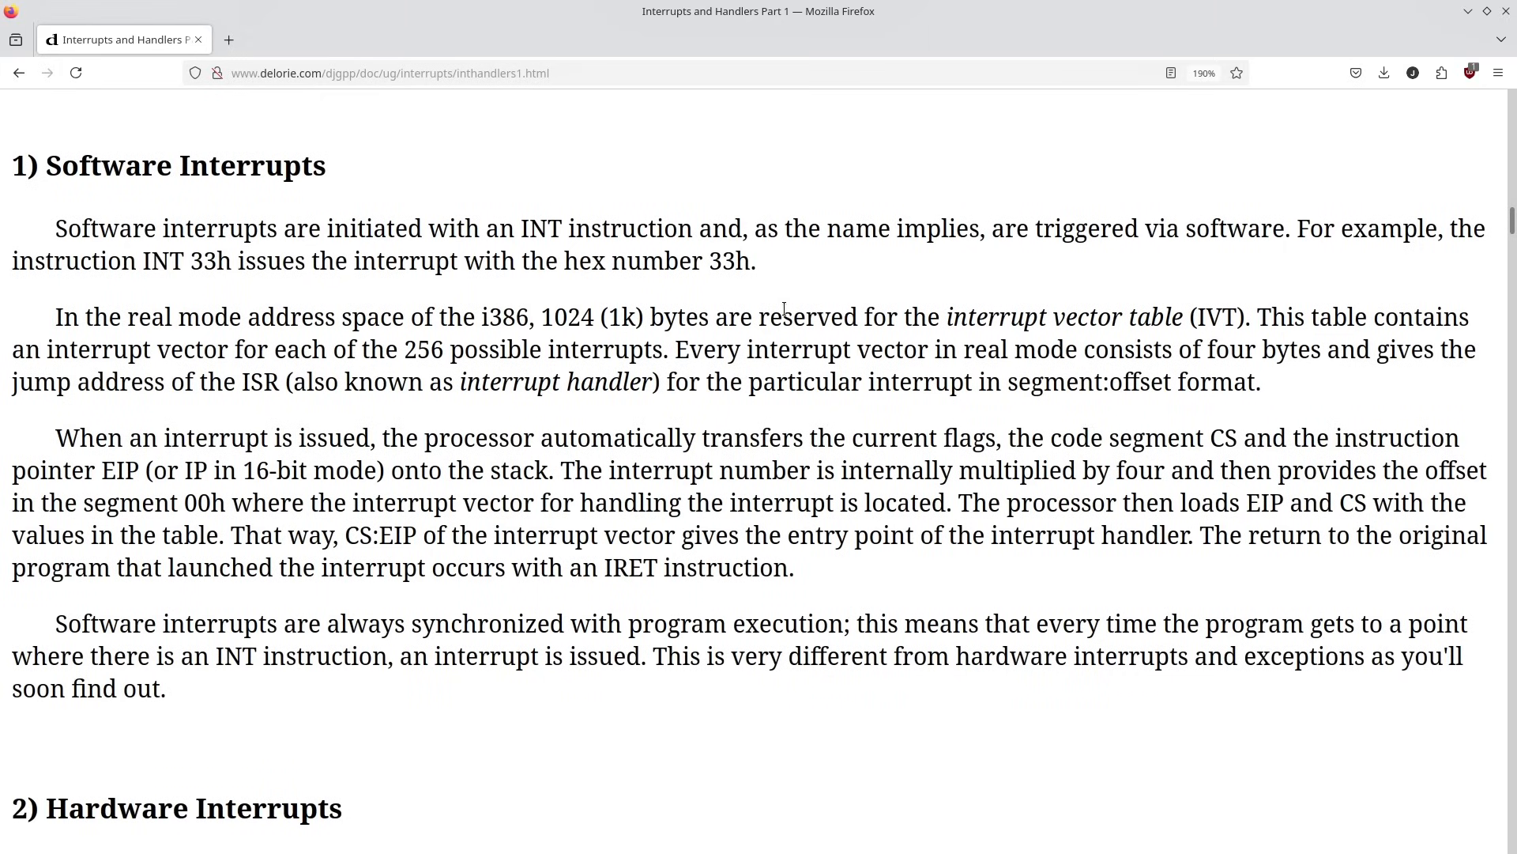
pyautogui.moveTo(1060, 319)
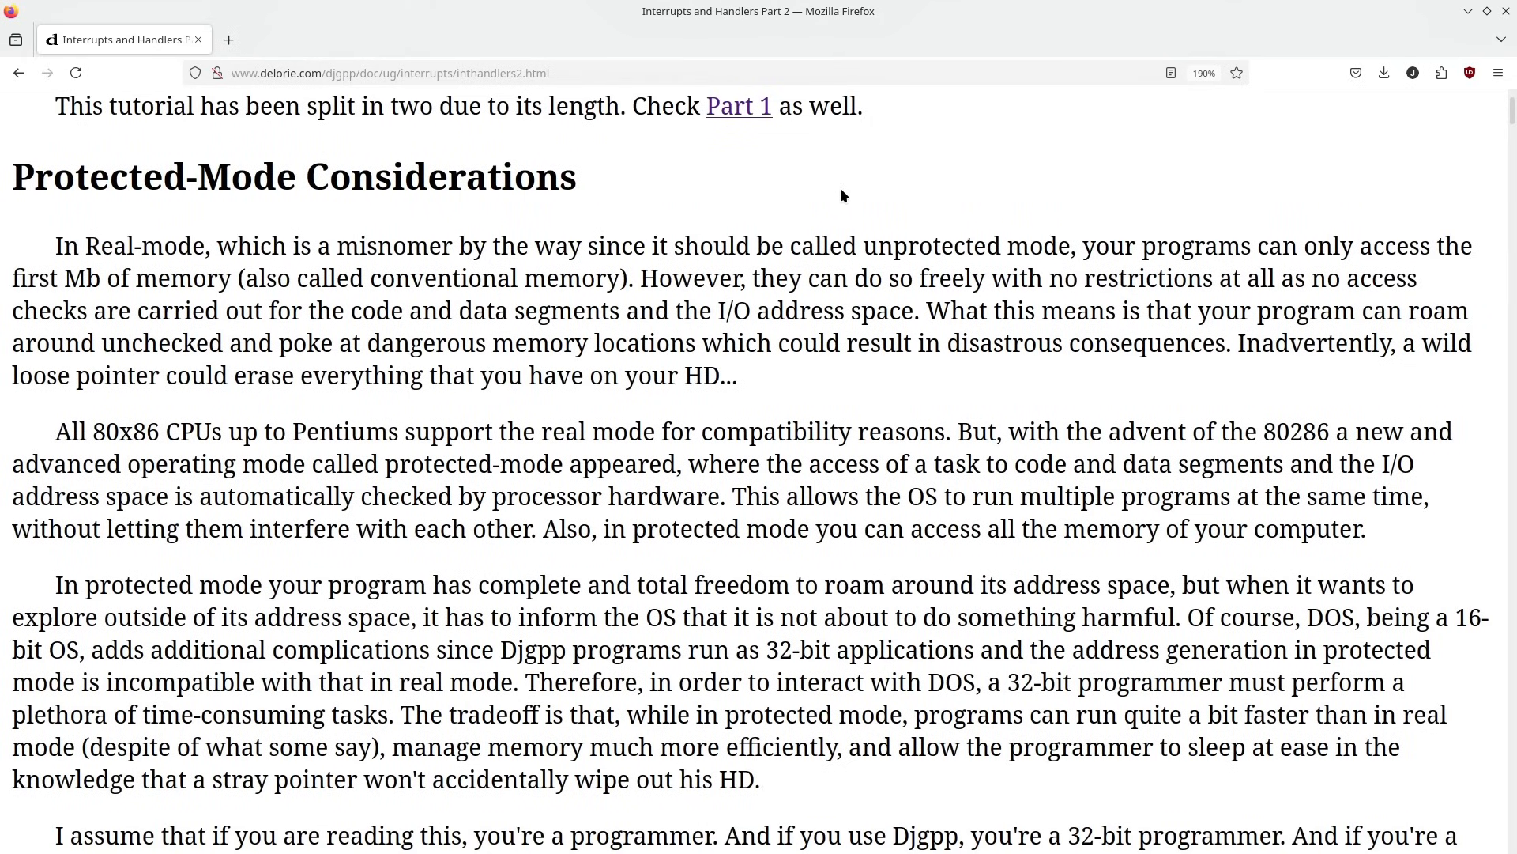
pyautogui.moveTo(823, 196)
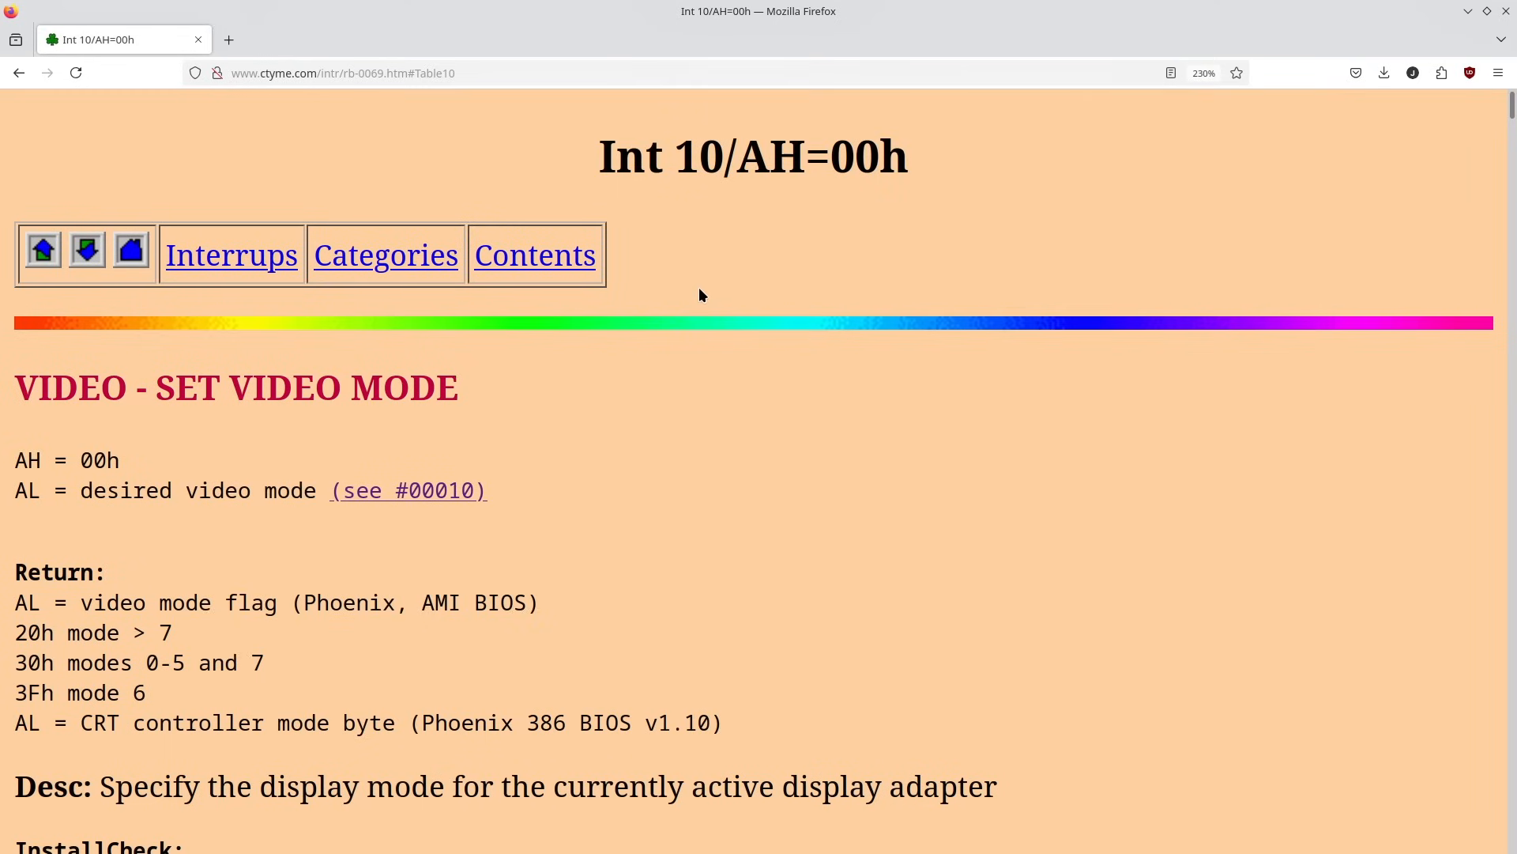
pyautogui.moveTo(716, 287)
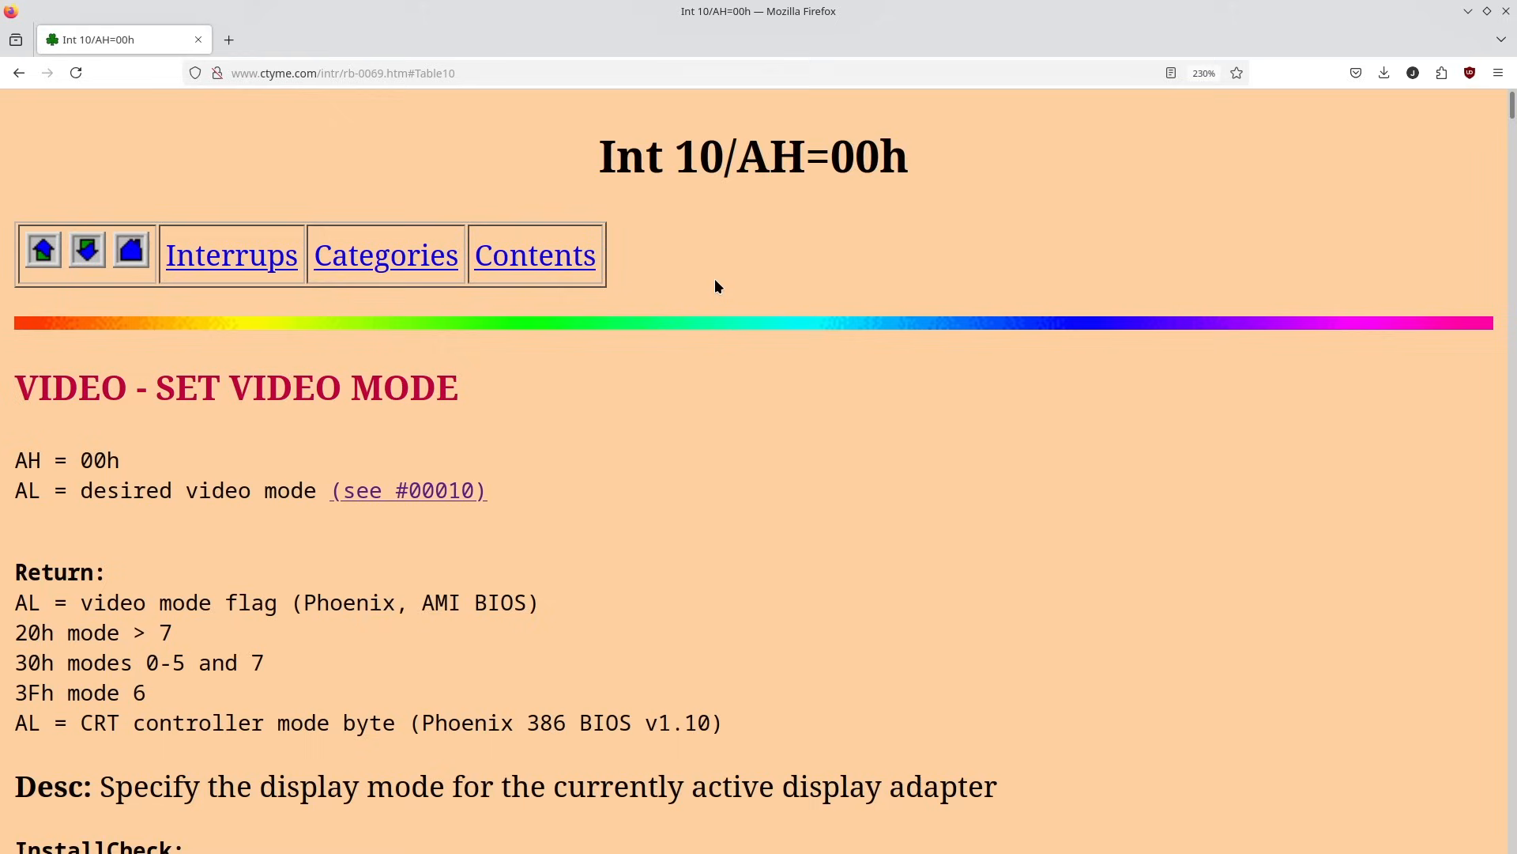
pyautogui.moveTo(638, 370)
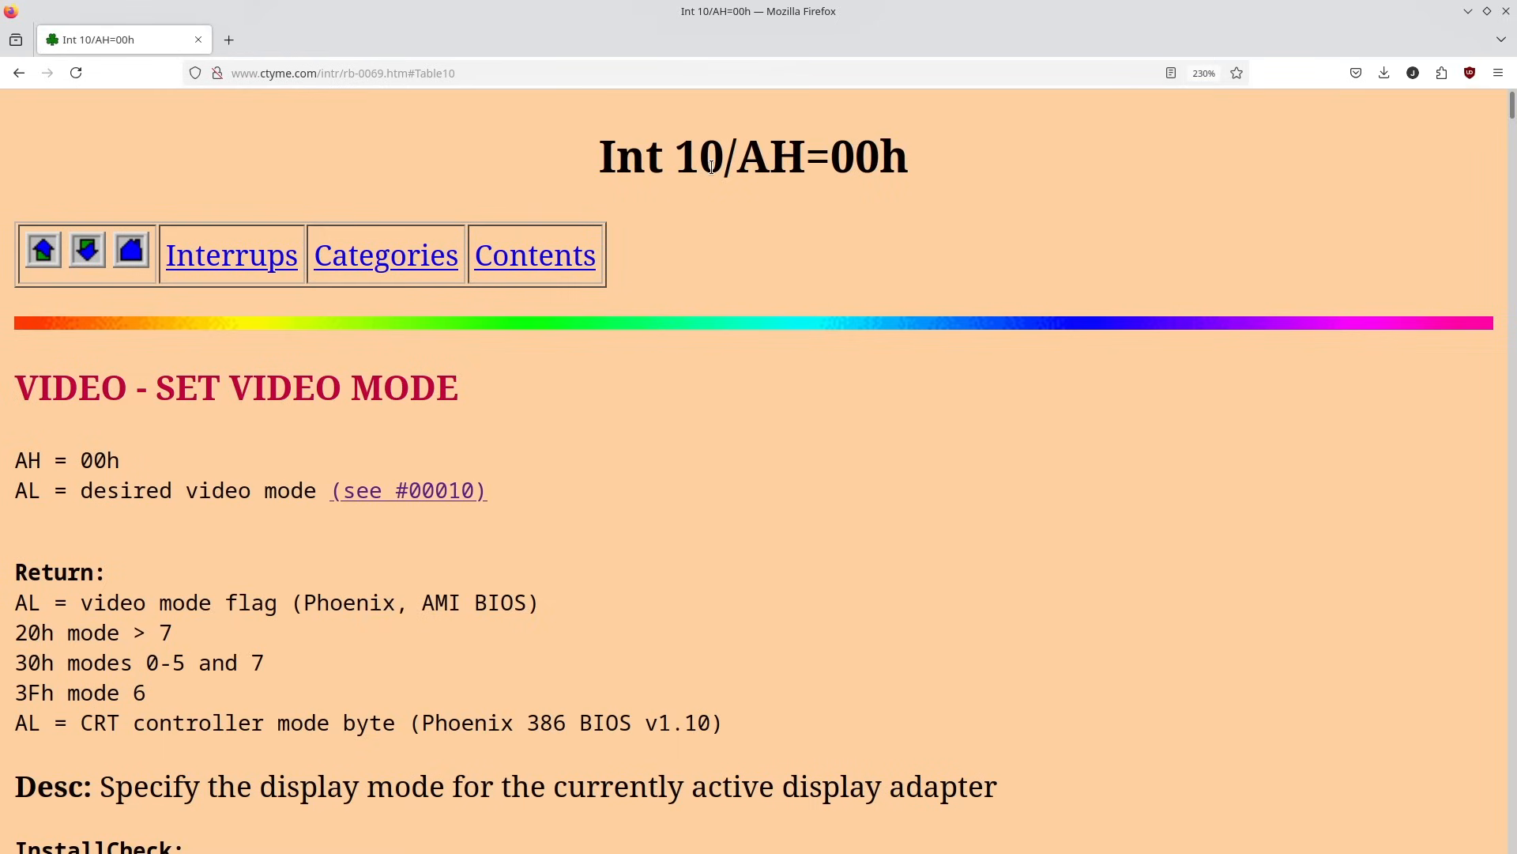
# Locate the video-mode table and highlight AH=00h and the 80x25 entry in the 03h row.
pyautogui.scroll(-3)
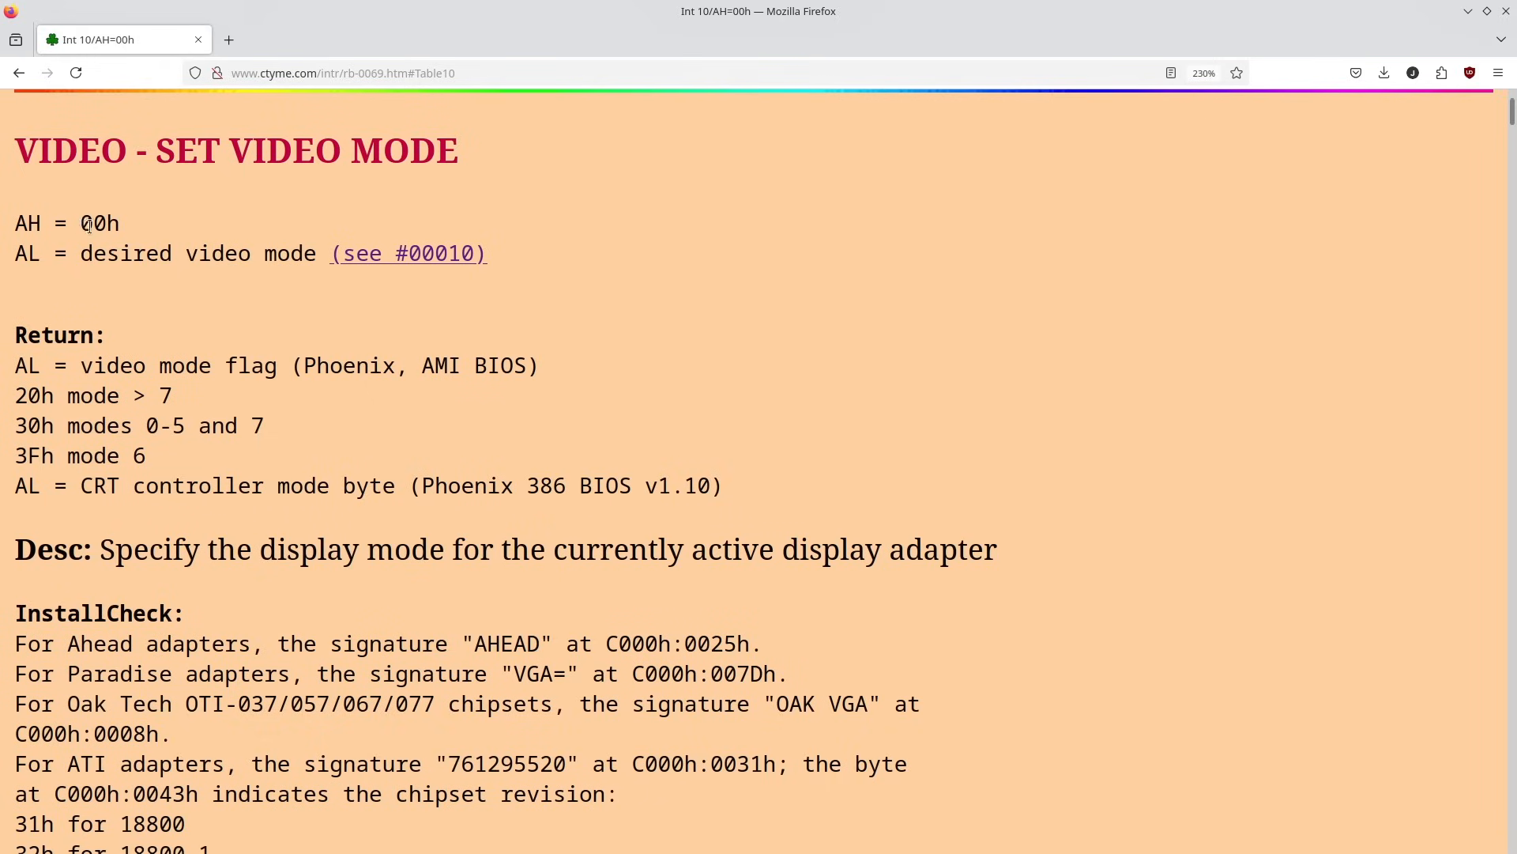
pyautogui.doubleClick(27, 253)
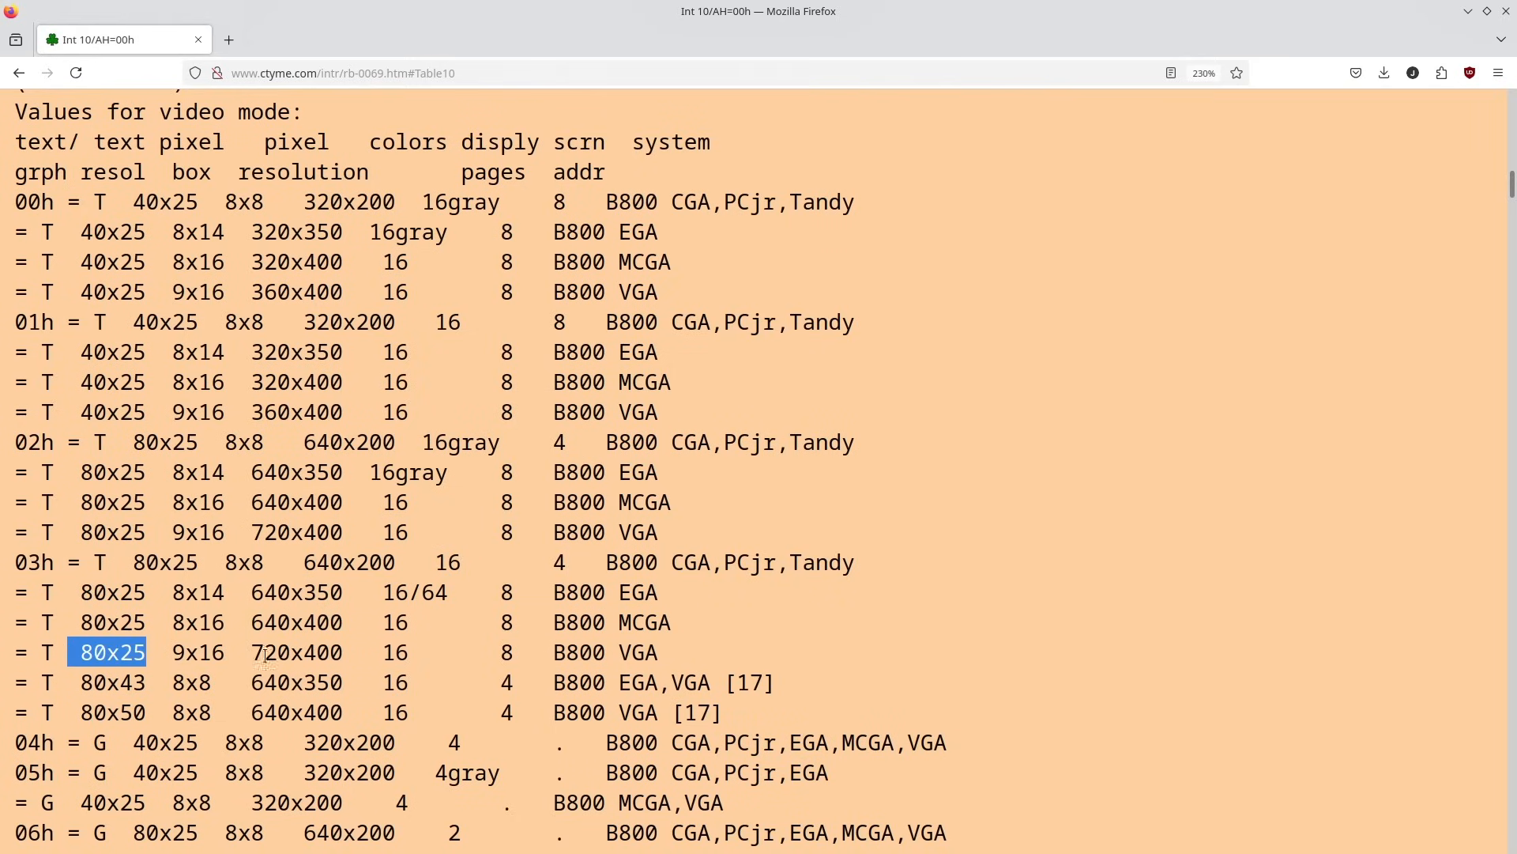
pyautogui.doubleClick(198, 651)
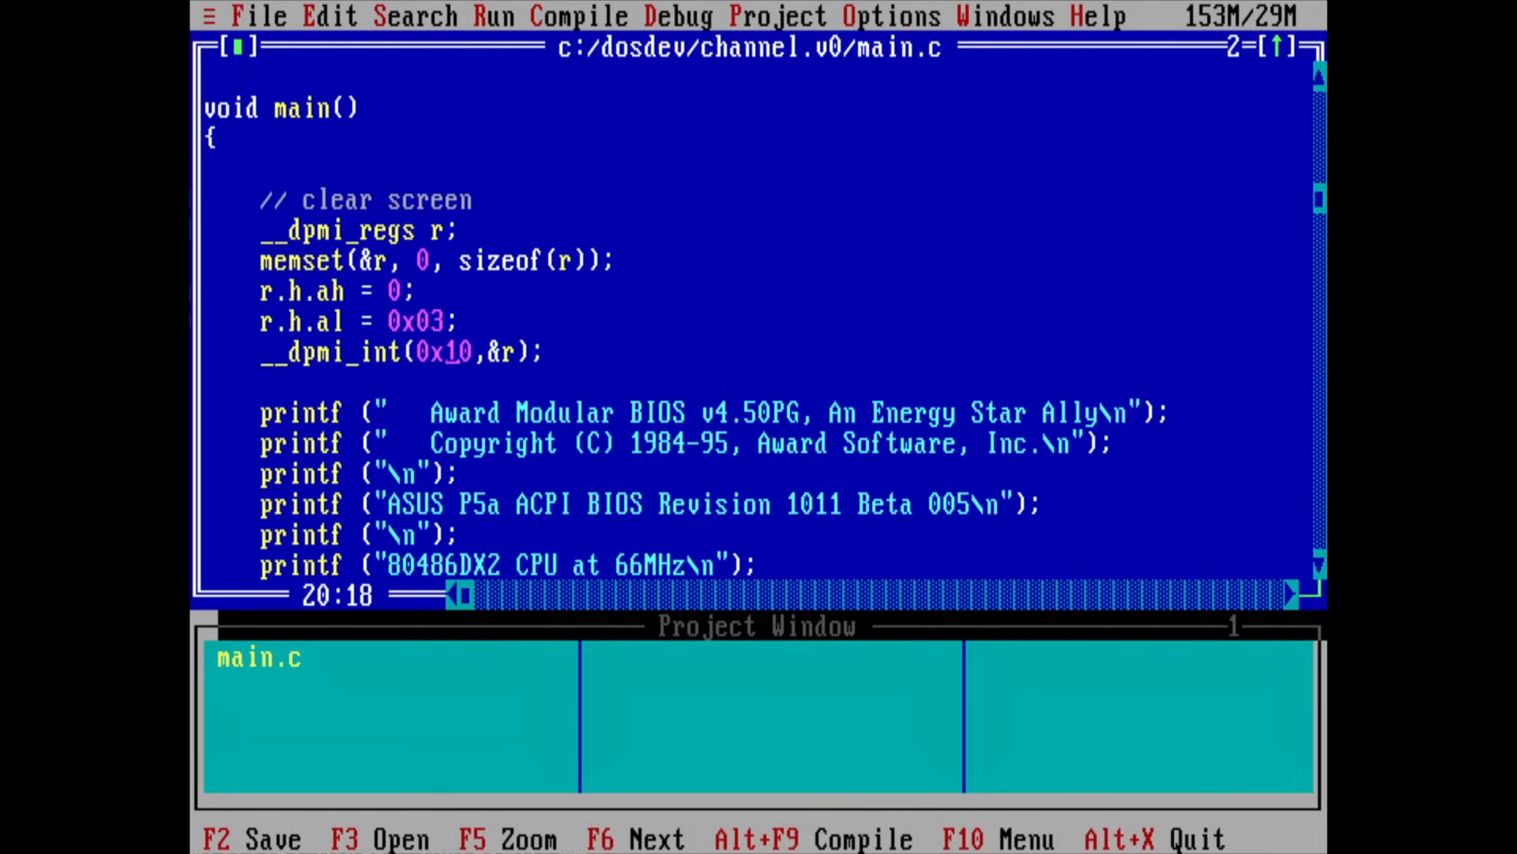
# Bring up the Run menu to start the program again with Run (Ctrl+F9).
pyautogui.click(492, 15)
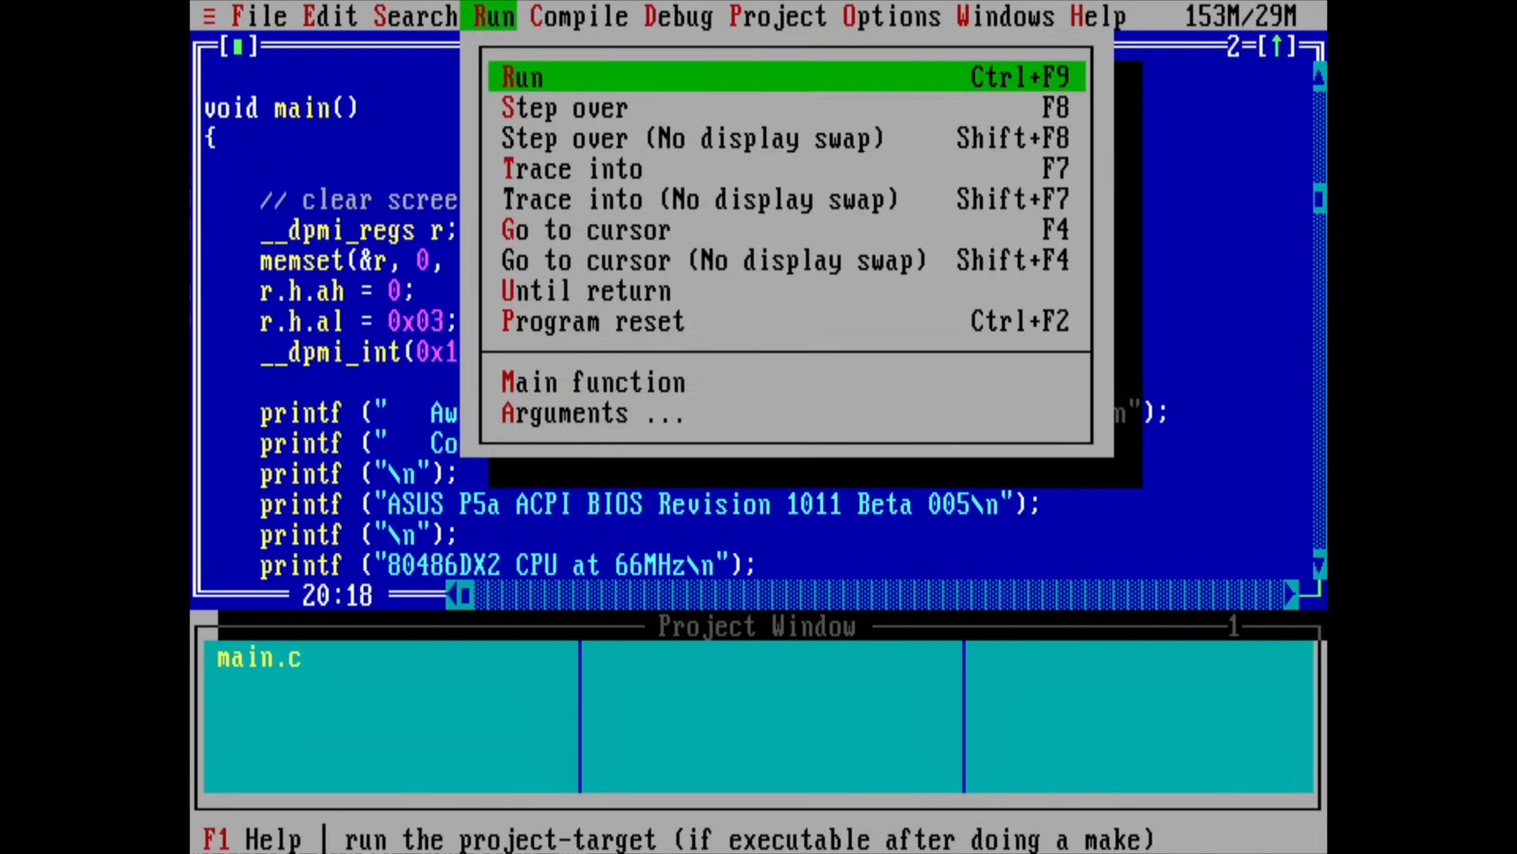